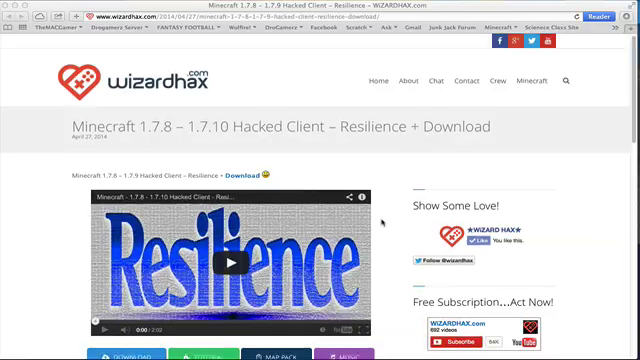
- Scroll the Resilience page and follow the Download » link to MEGA
{"action": "scroll", "scroll_direction": "down", "scroll_amount": 3}
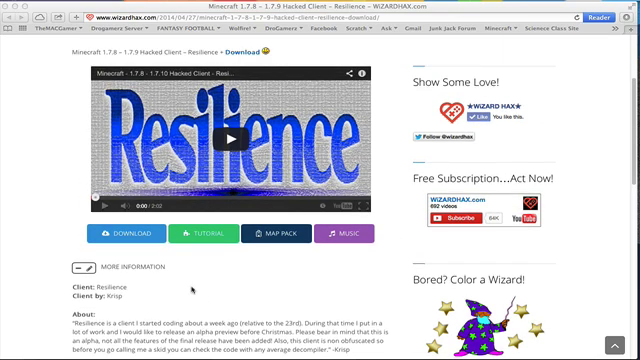
{"action": "scroll", "scroll_direction": "down", "scroll_amount": 3}
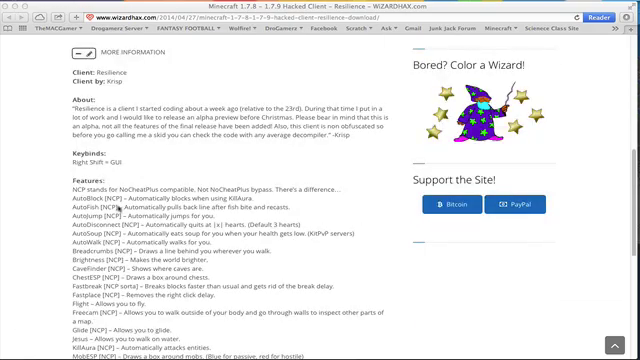
{"action": "scroll", "scroll_direction": "down", "scroll_amount": 3}
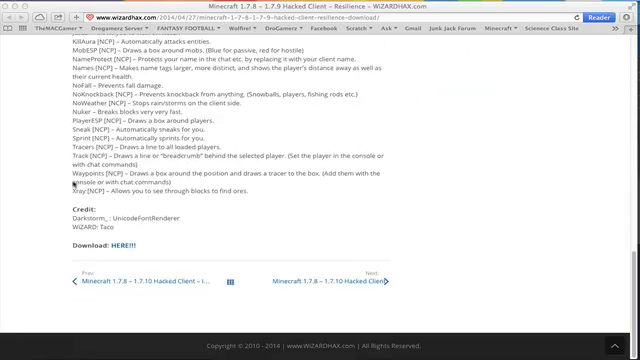
{"action": "scroll", "scroll_direction": "up", "scroll_amount": 3}
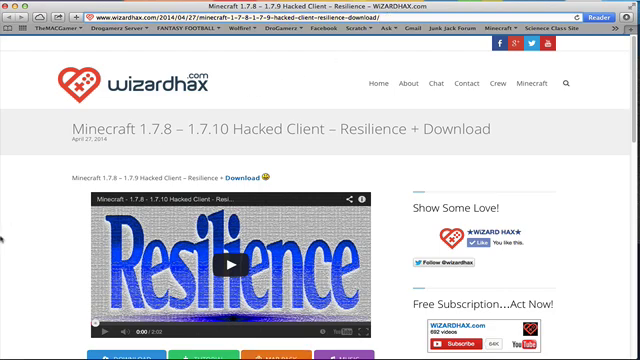
{"action": "scroll", "scroll_direction": "down", "scroll_amount": 3}
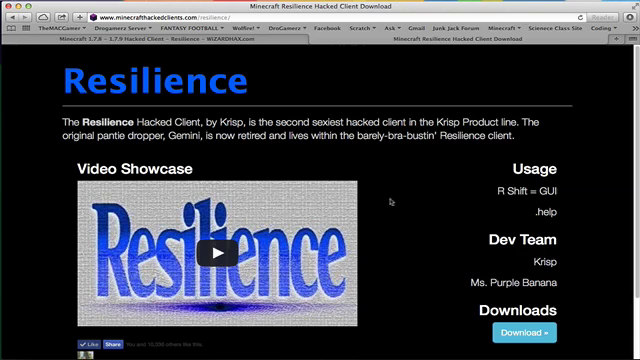
{"action": "scroll", "scroll_direction": "down", "scroll_amount": 3}
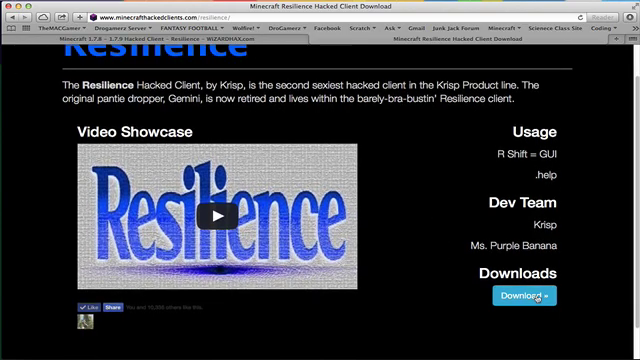
{"action": "left_click", "coordinate": [527, 297]}
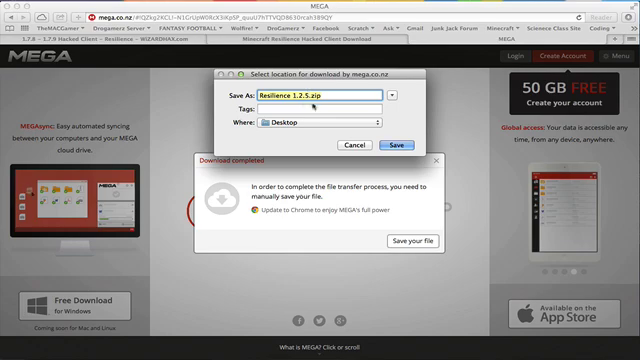
- Save Resilience 1.2.5.zip to the Desktop
{"action": "left_click", "coordinate": [390, 144]}
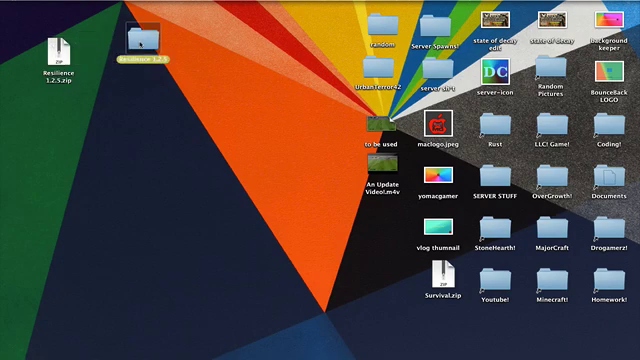
- Open the extracted Resilience 1.2.5 folder and inspect the Resilience folder and installer file
{"action": "double_click", "coordinate": [142, 45]}
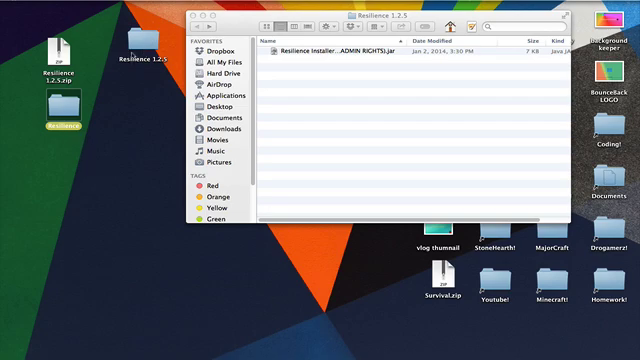
{"action": "left_click", "coordinate": [134, 43]}
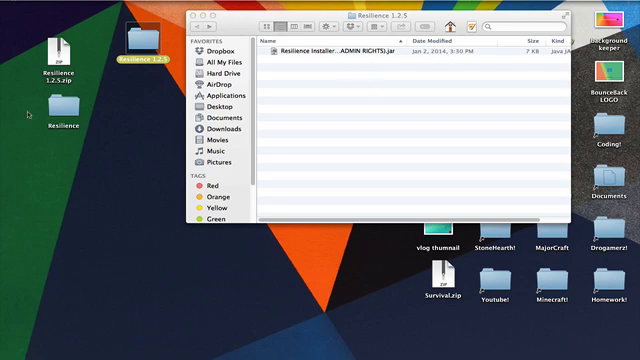
{"action": "mouse_move", "coordinate": [157, 177]}
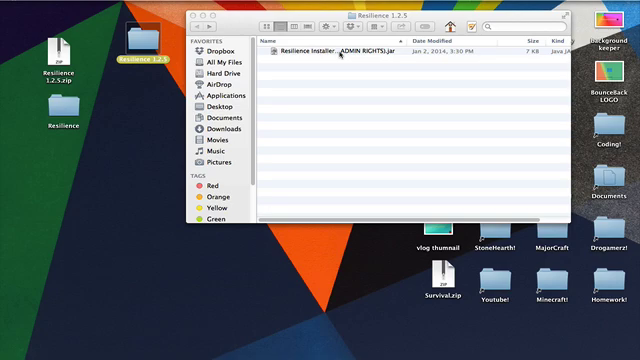
{"action": "left_click", "coordinate": [350, 51]}
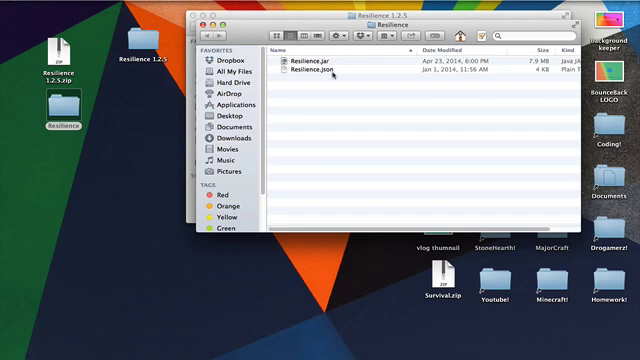
{"action": "mouse_move", "coordinate": [145, 165]}
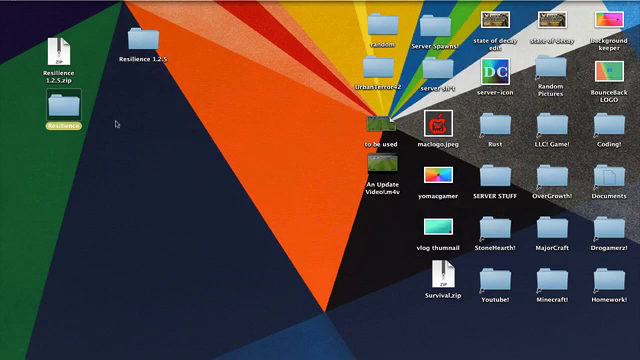
- Open the Go to Folder prompt targeting ~/library
{"action": "double_click", "coordinate": [54, 130]}
{"action": "type", "text": "~/library"}
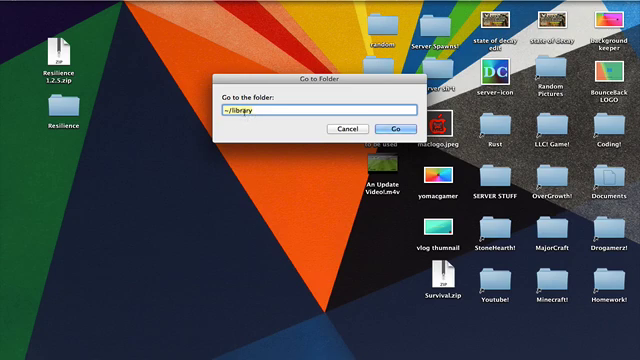
- Go to the user Library folder and scroll through its contents
{"action": "left_click", "coordinate": [399, 128]}
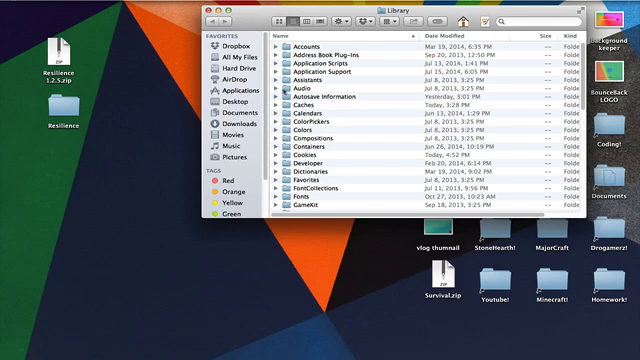
{"action": "scroll", "scroll_direction": "down", "scroll_amount": 3}
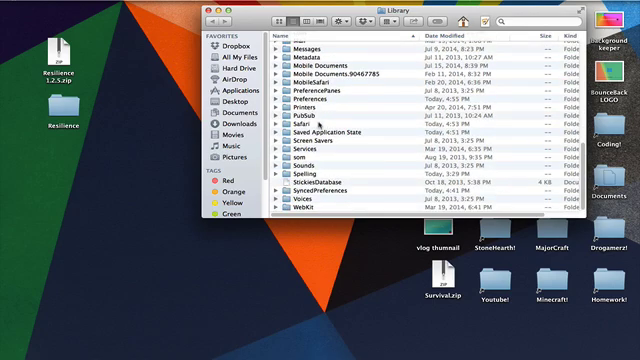
{"action": "scroll", "scroll_direction": "up", "scroll_amount": 3}
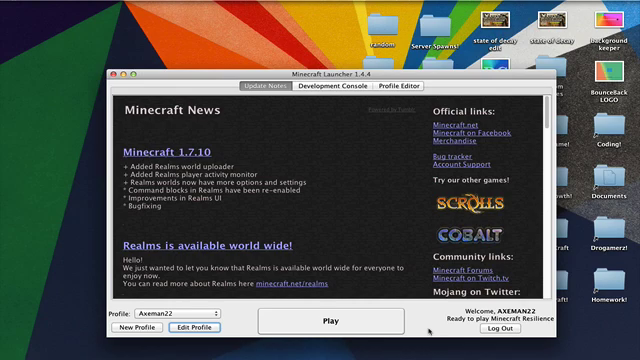
- Press Play in Minecraft Launcher to start Minecraft Resilience
{"action": "left_click", "coordinate": [314, 321]}
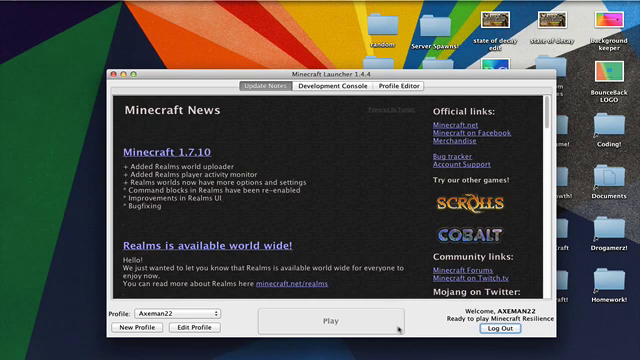
{"action": "mouse_move", "coordinate": [390, 289]}
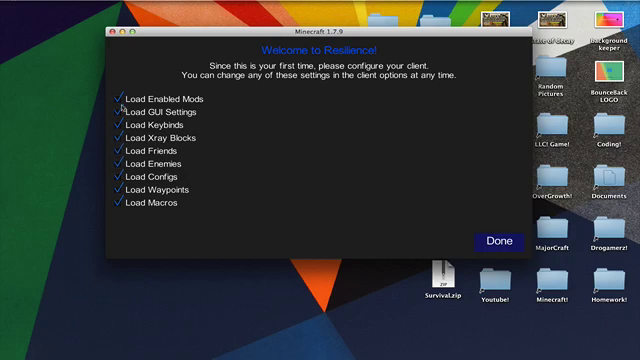
{"action": "mouse_move", "coordinate": [565, 251]}
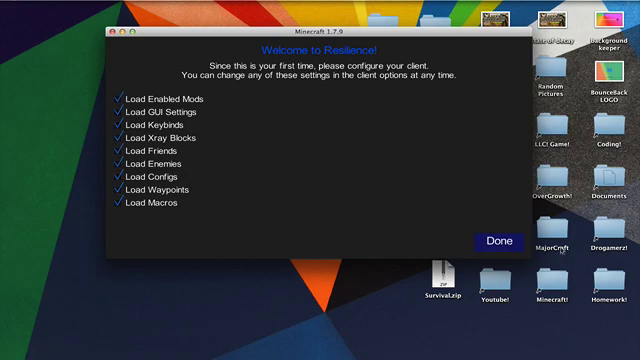
- Accept the Welcome to Resilience setup with all Load options checked
{"action": "left_click", "coordinate": [501, 242]}
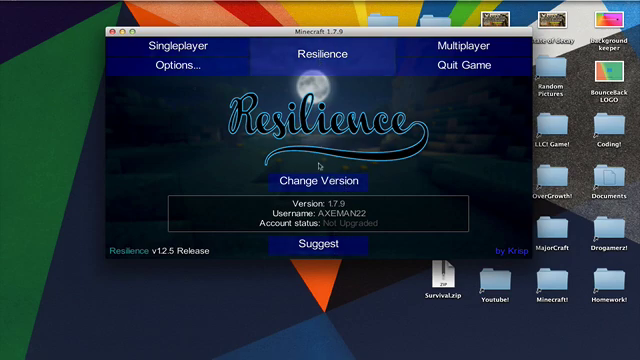
{"action": "mouse_move", "coordinate": [190, 300]}
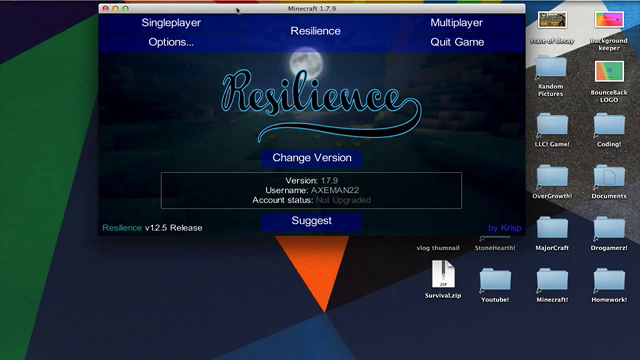
{"action": "mouse_move", "coordinate": [180, 21]}
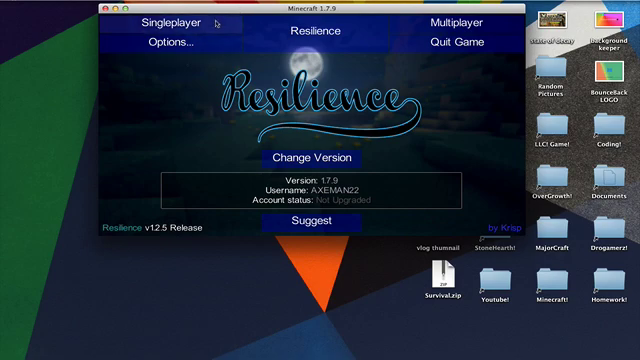
{"action": "mouse_move", "coordinate": [247, 231]}
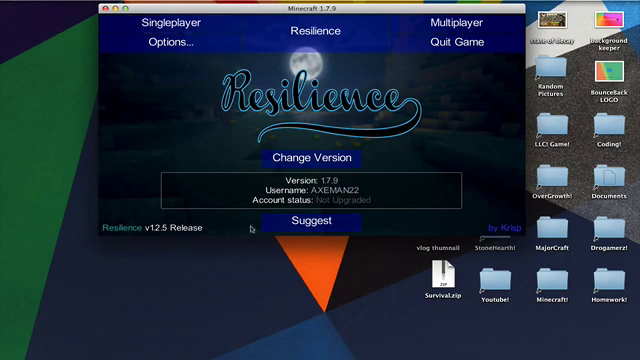